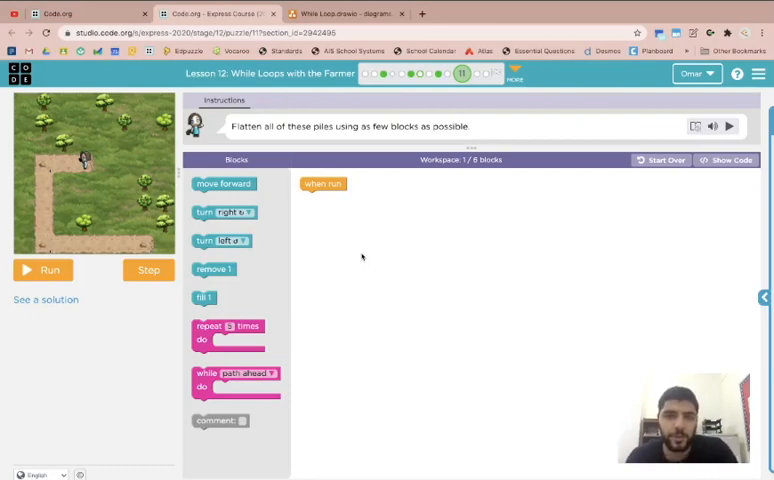
pyautogui.moveTo(384, 276)
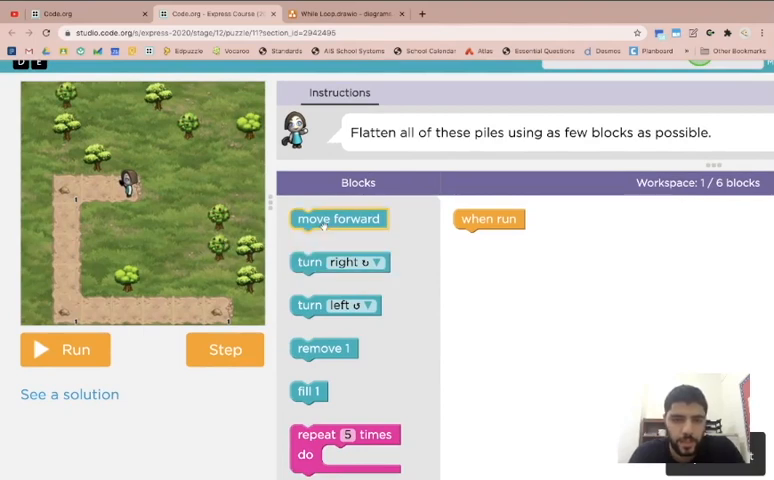
# Step: Stack move forward, move forward, remove 1 under when run, run it once and reset the farmer
pyautogui.moveTo(338, 220); pyautogui.dragTo(502, 240)
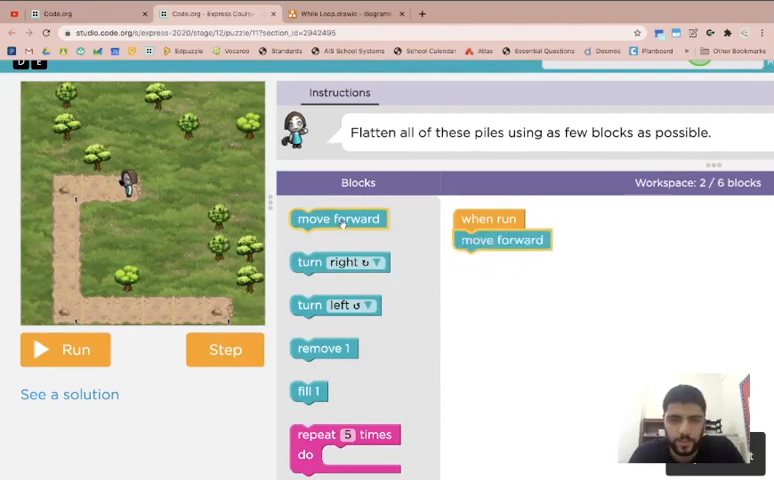
pyautogui.moveTo(338, 218); pyautogui.dragTo(502, 260)
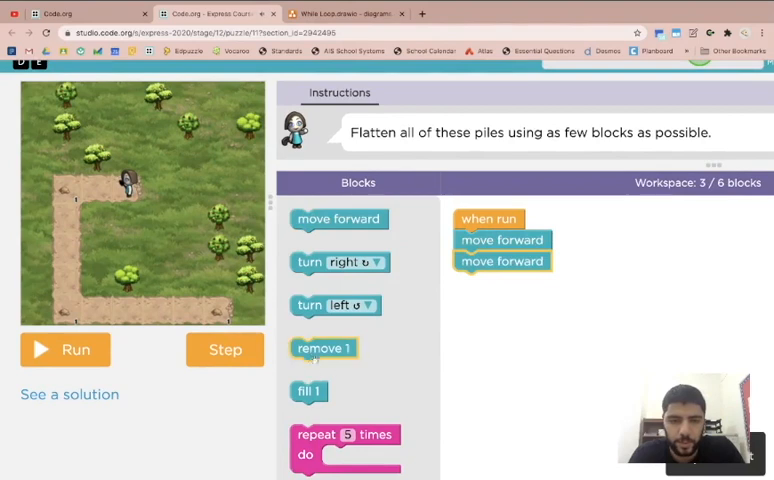
pyautogui.moveTo(324, 348); pyautogui.dragTo(488, 282)
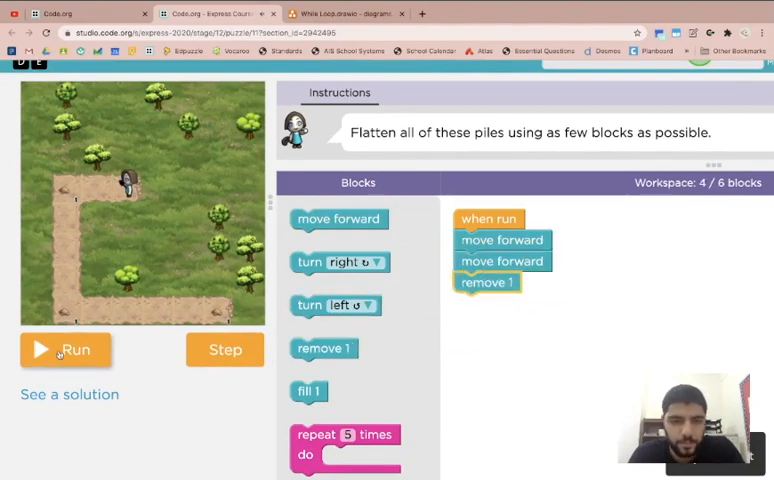
pyautogui.click(64, 348)
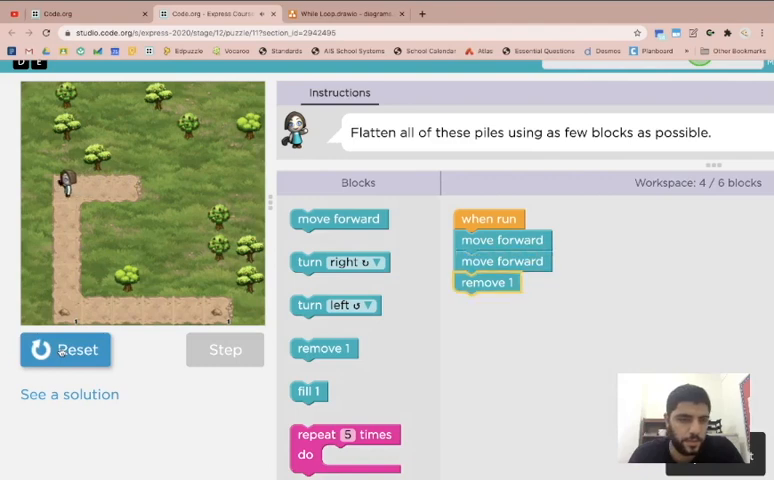
pyautogui.click(64, 348)
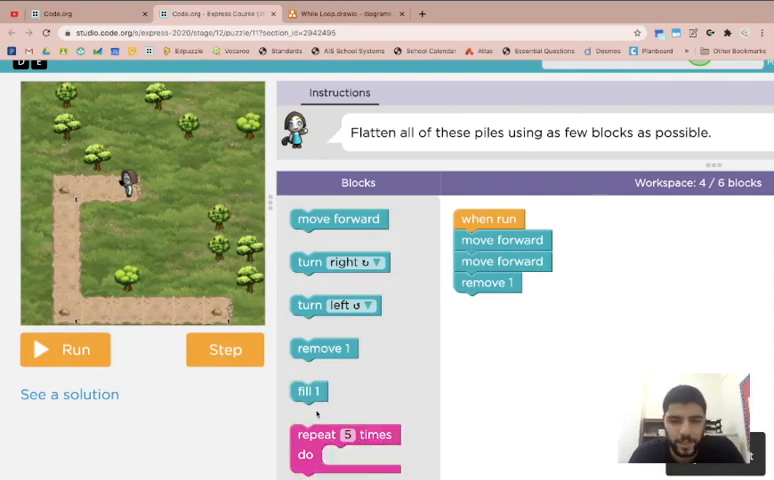
pyautogui.moveTo(480, 384)
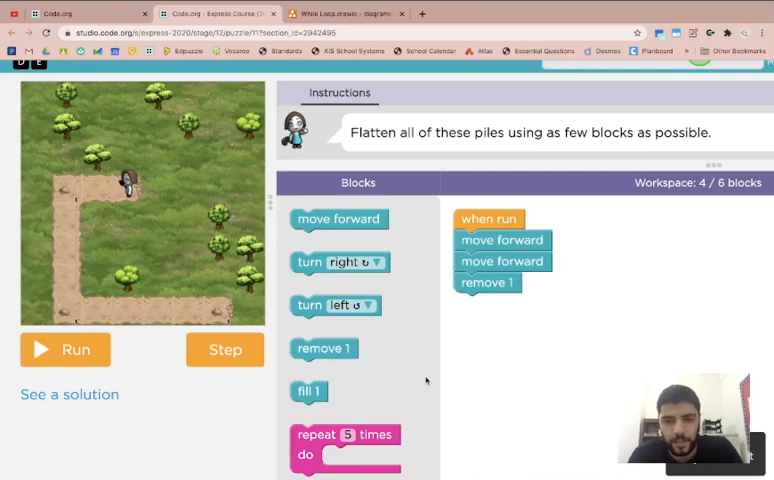
pyautogui.moveTo(476, 358)
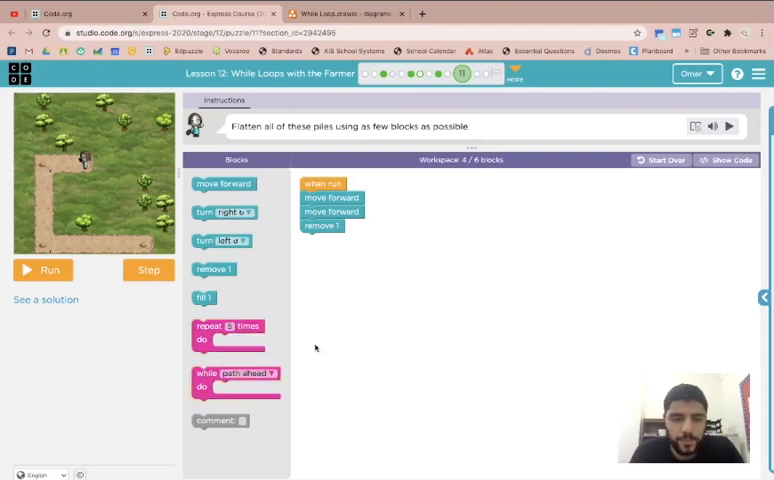
pyautogui.moveTo(356, 344)
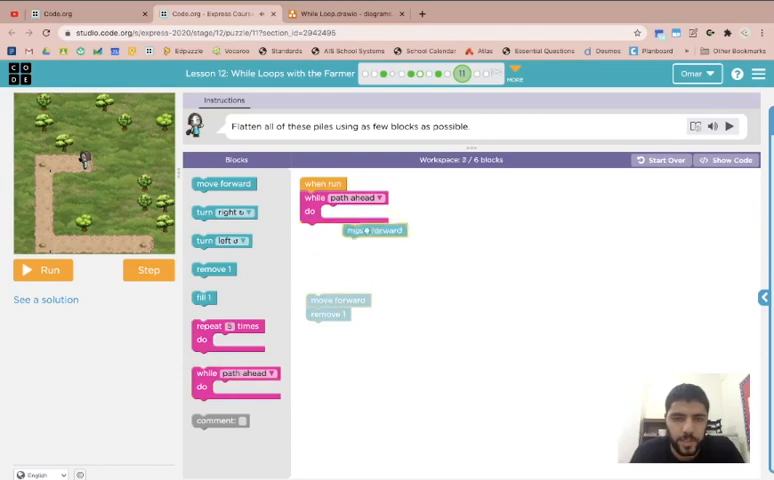
# Step: Put move forward inside while-path-ahead, add a turn below, and run the nested program
pyautogui.moveTo(338, 300); pyautogui.dragTo(352, 212)
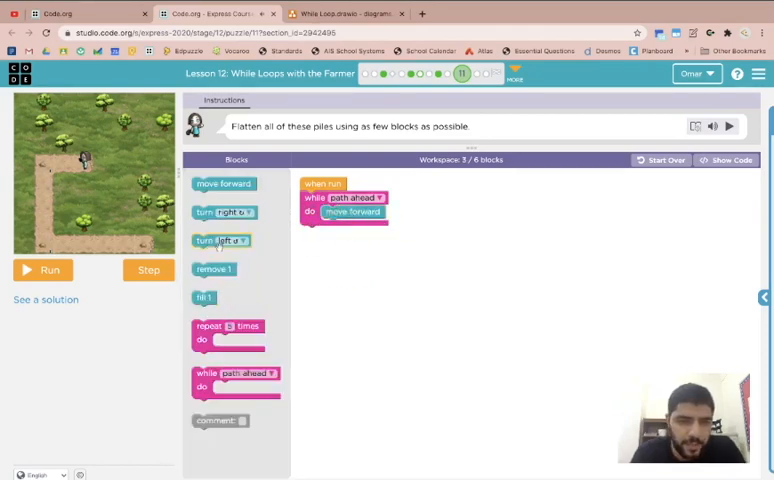
pyautogui.moveTo(222, 240); pyautogui.dragTo(330, 232)
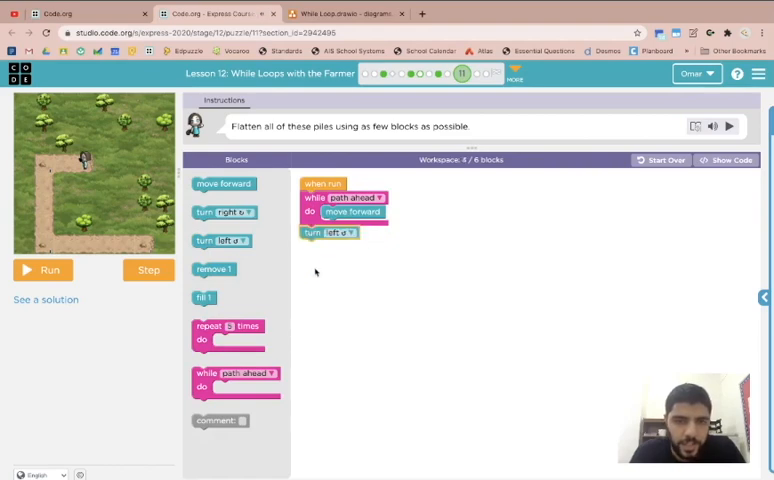
pyautogui.moveTo(316, 276)
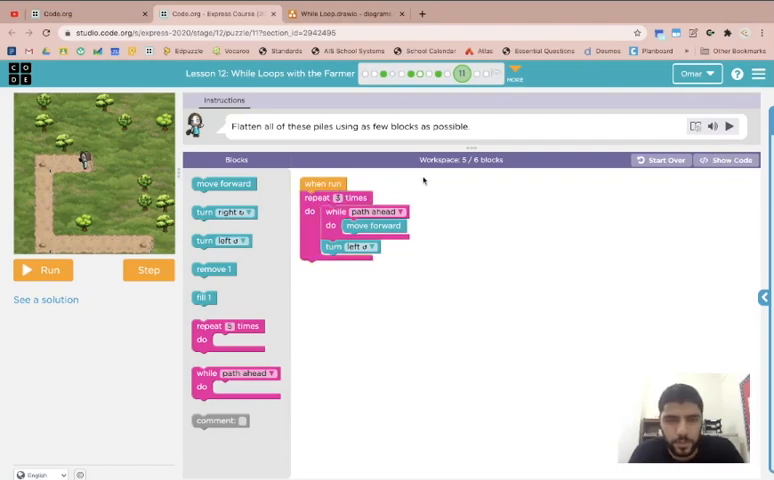
pyautogui.click(44, 268)
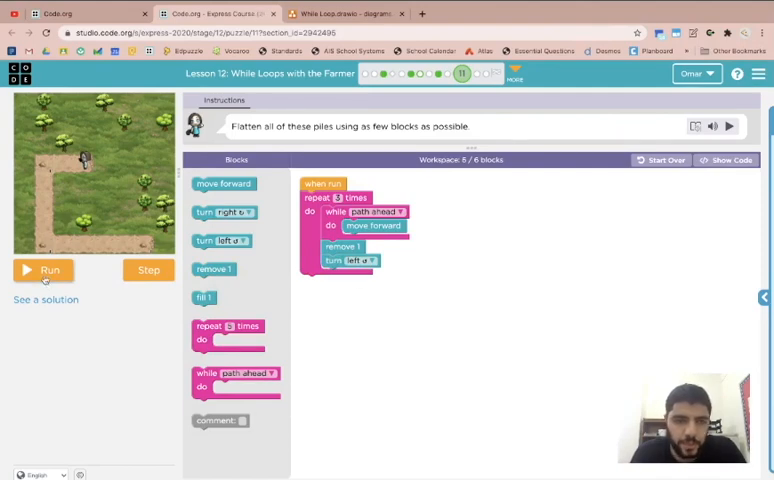
# Step: Run the finished repeat/while solution and switch over to the While Loop diagram
pyautogui.click(44, 270)
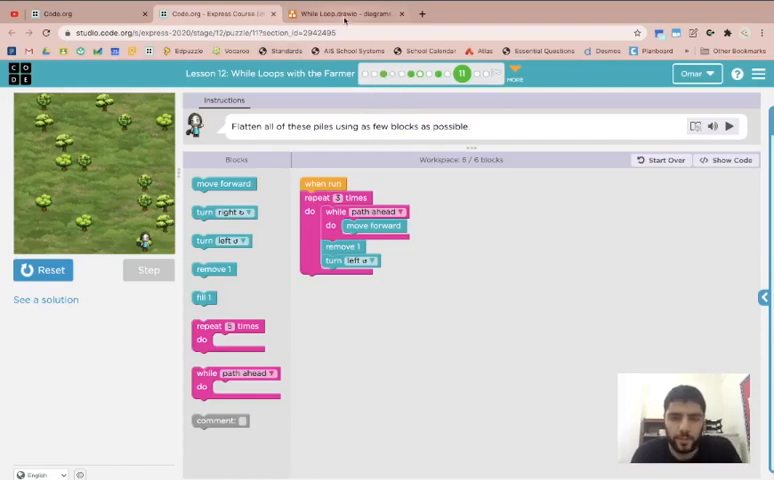
pyautogui.click(350, 12)
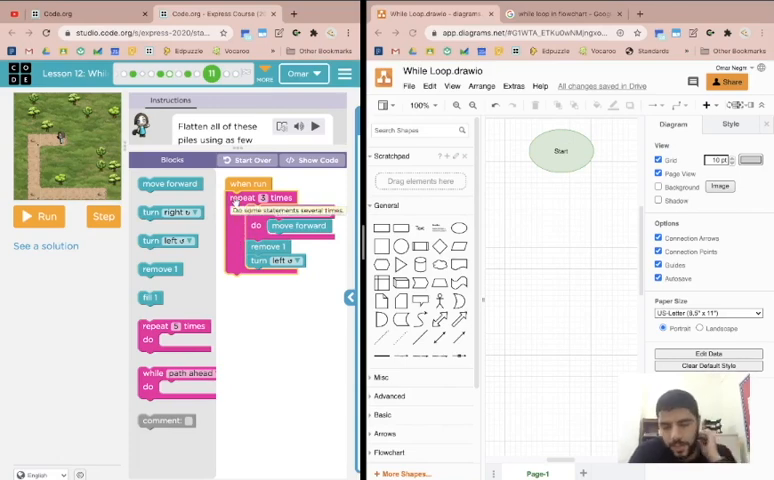
# Step: Drop a rhombus decision shape onto the canvas directly below the Start ellipse
pyautogui.moveTo(176, 364); pyautogui.dragTo(264, 210)
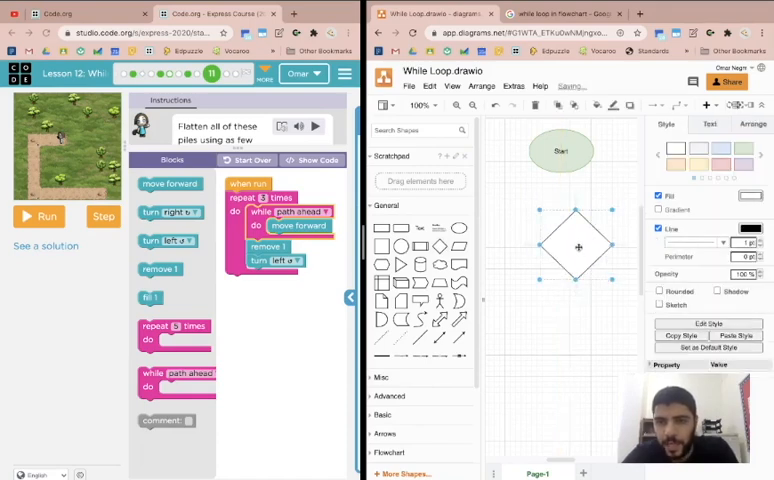
# Step: Label the decision diamond "Is there a path ahead?" and finish editing
pyautogui.doubleClick(576, 246)
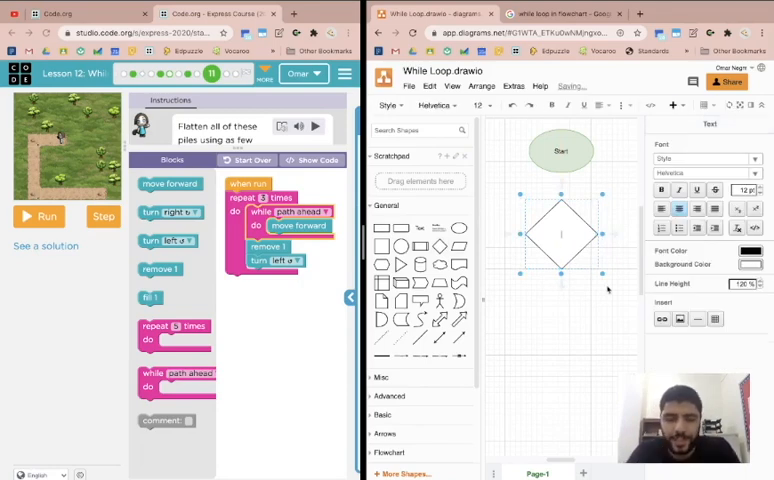
pyautogui.write('Is there a path ahead?')
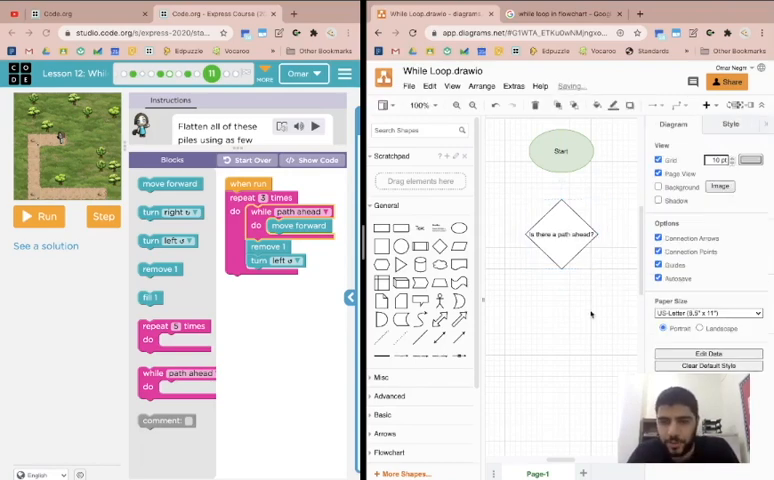
pyautogui.click(560, 234)
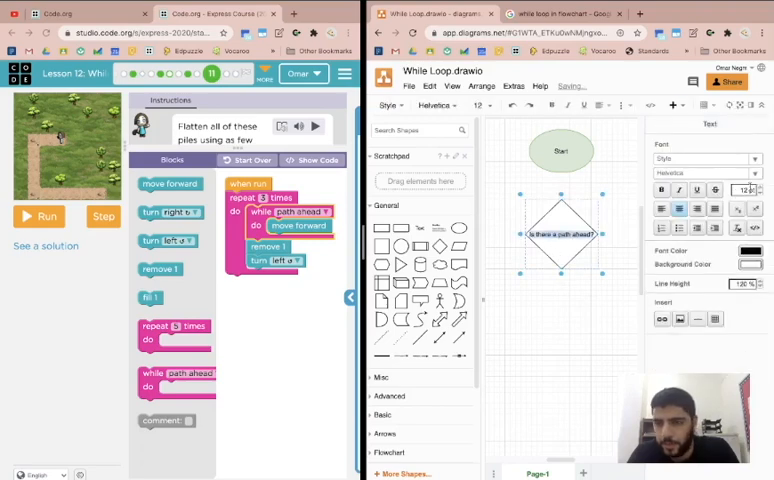
pyautogui.click(764, 190)
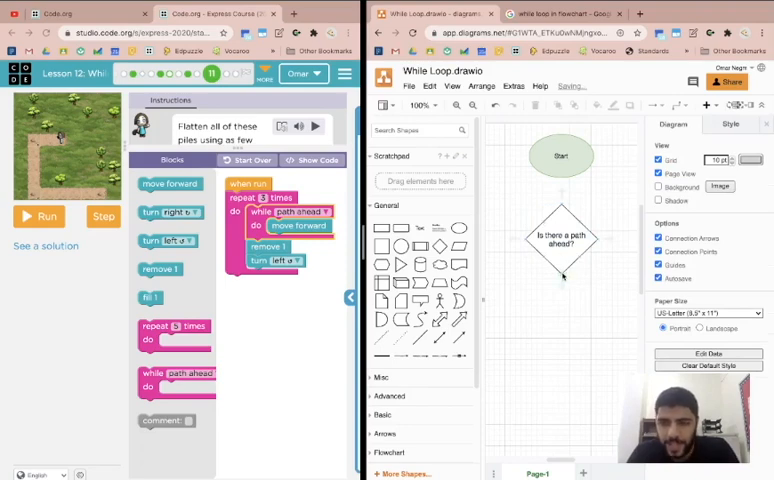
pyautogui.click(562, 238)
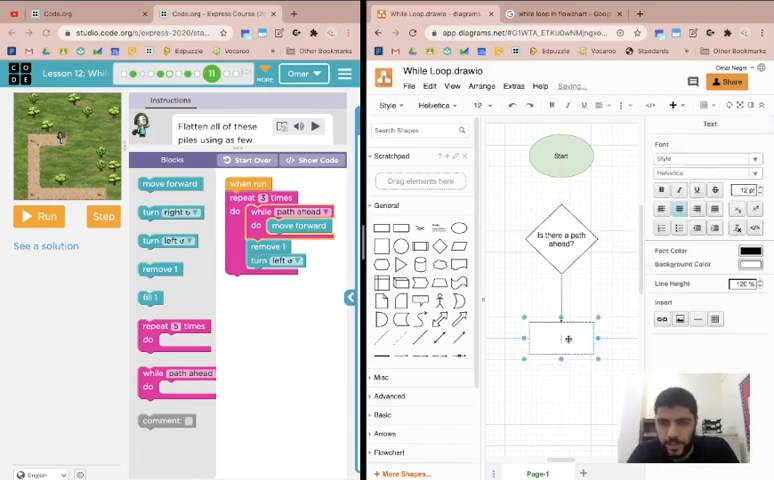
# Step: Label the rectangle beneath the decision "Move Forward"
pyautogui.click(666, 124)
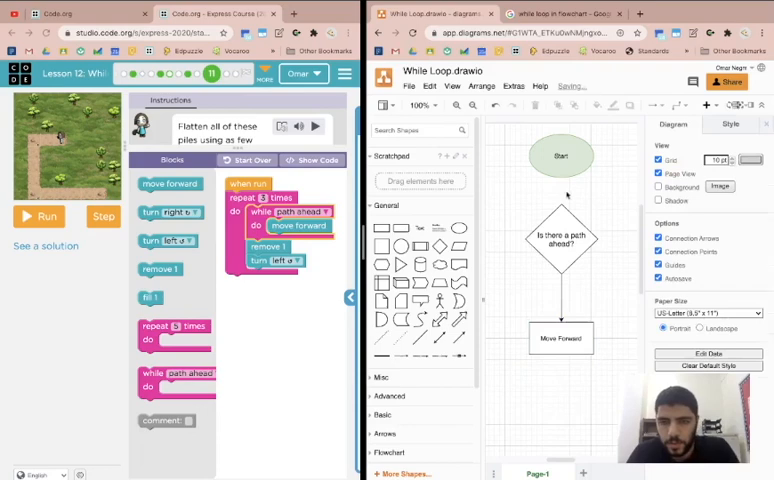
pyautogui.click(560, 156)
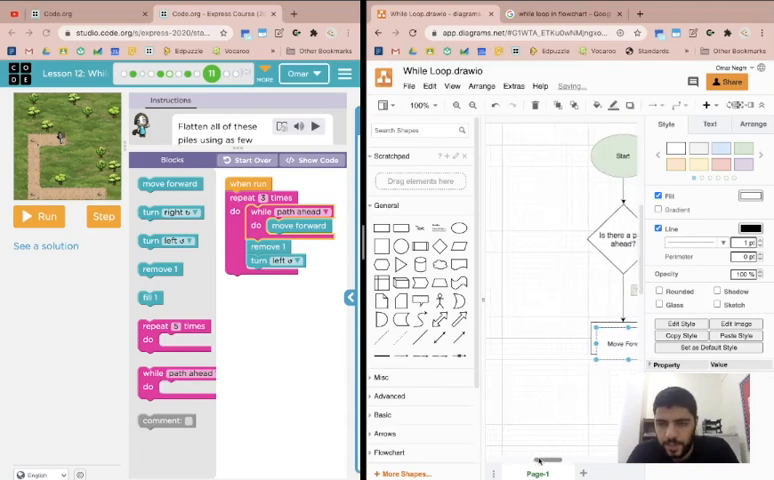
# Step: Copy the Move Forward box to its left and rename the copy "Remove 1"
pyautogui.moveTo(610, 344); pyautogui.dragTo(512, 338)
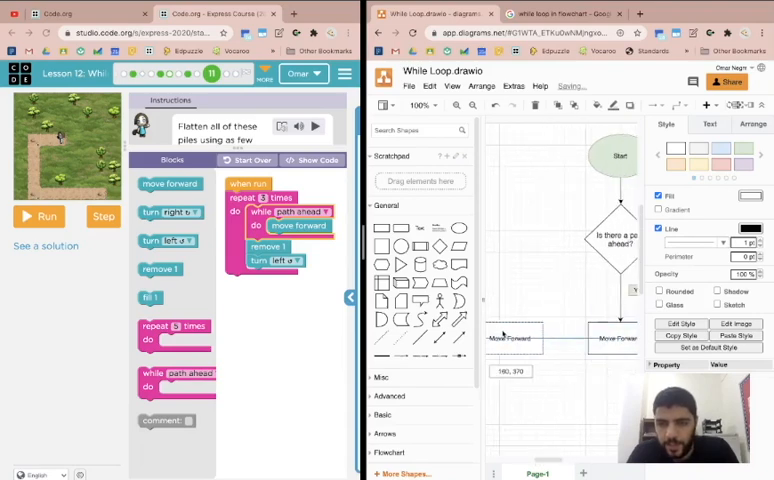
pyautogui.click(512, 336)
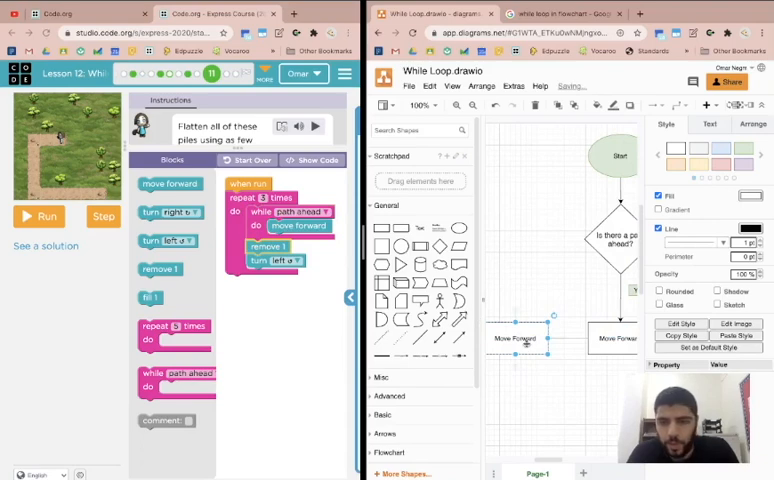
pyautogui.doubleClick(516, 338)
pyautogui.write('Remove 1')
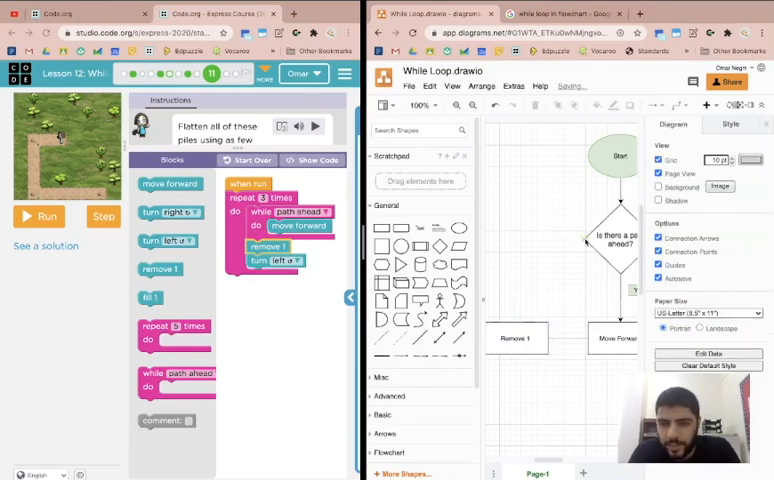
# Step: Connect the decision to both boxes with Yes and No labelled arrows
pyautogui.click(582, 238)
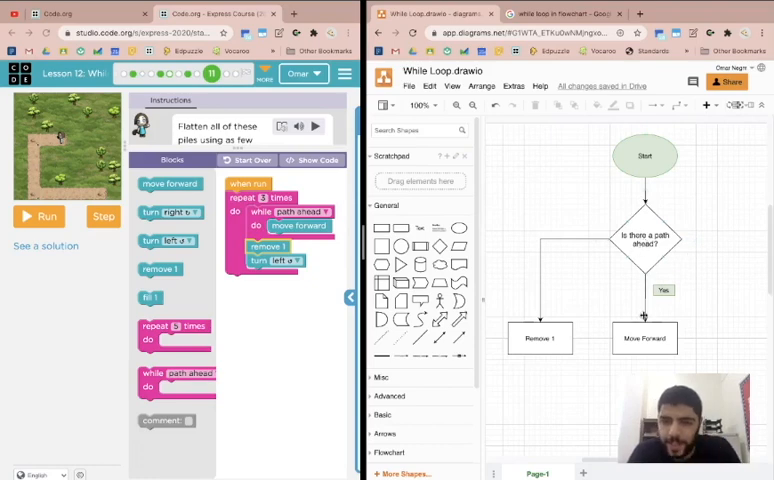
pyautogui.click(664, 290)
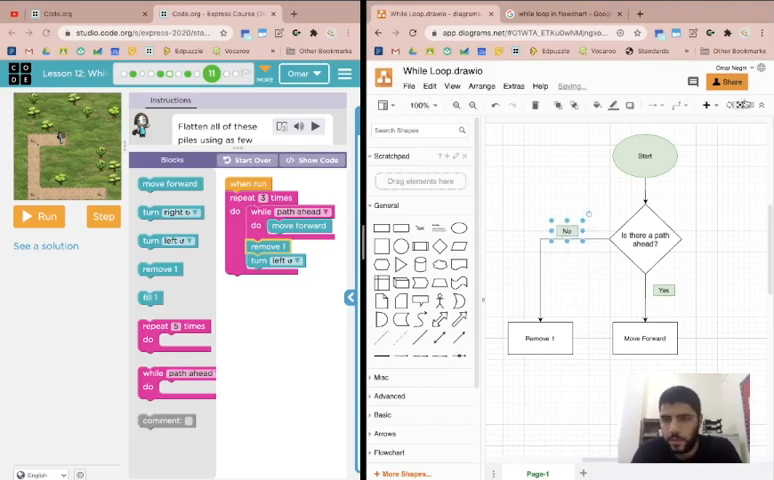
pyautogui.click(566, 232)
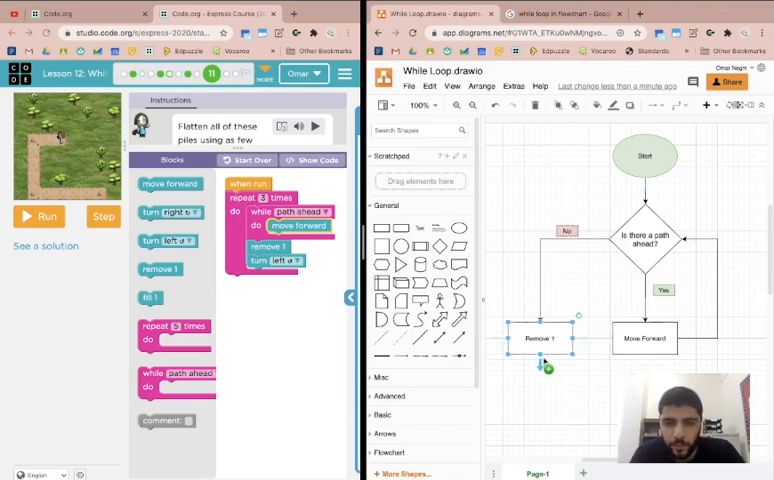
# Step: Add a "Turn Left" box under Remove 1 and an "End" ellipse below it
pyautogui.moveTo(540, 338); pyautogui.dragTo(540, 420)
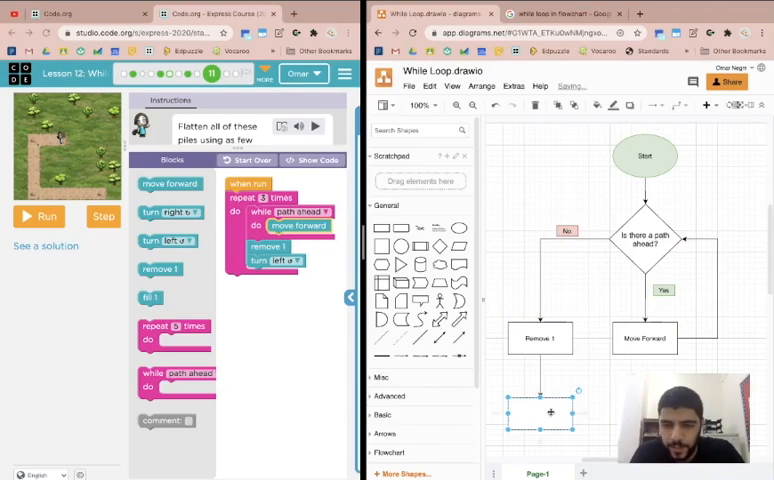
pyautogui.write('Turn')
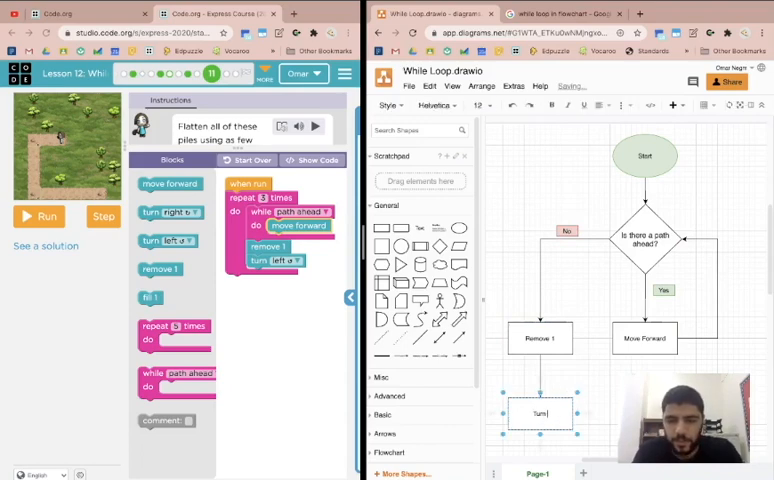
pyautogui.write('Left')
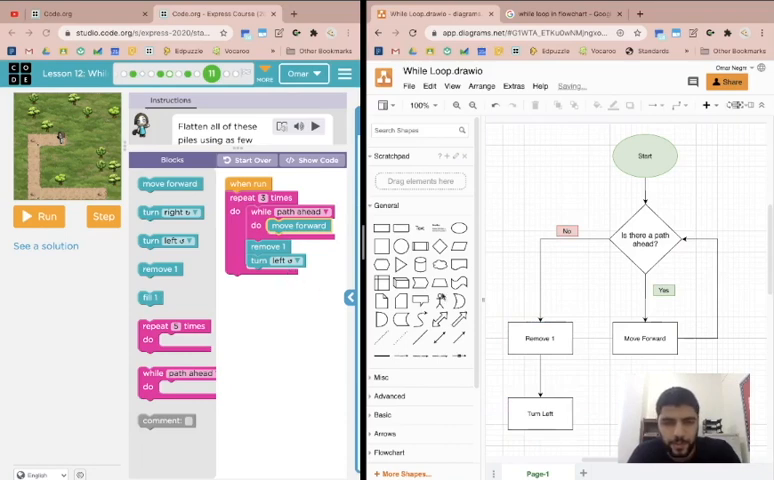
pyautogui.scroll(-3)
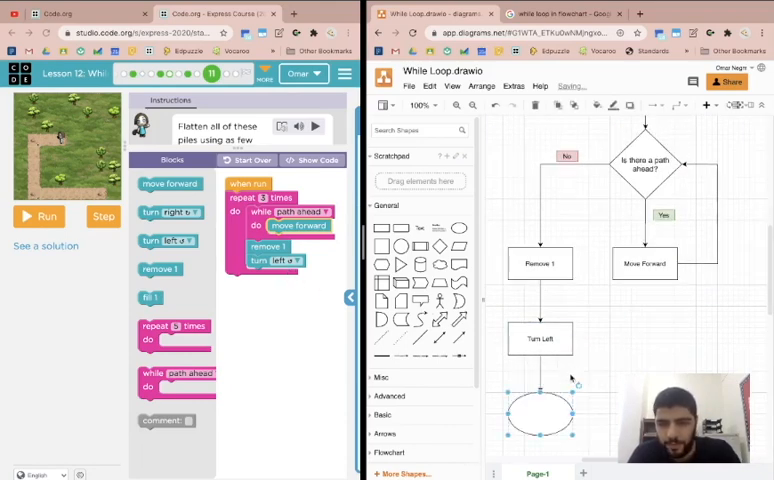
pyautogui.write('End')
pyautogui.write('x3')
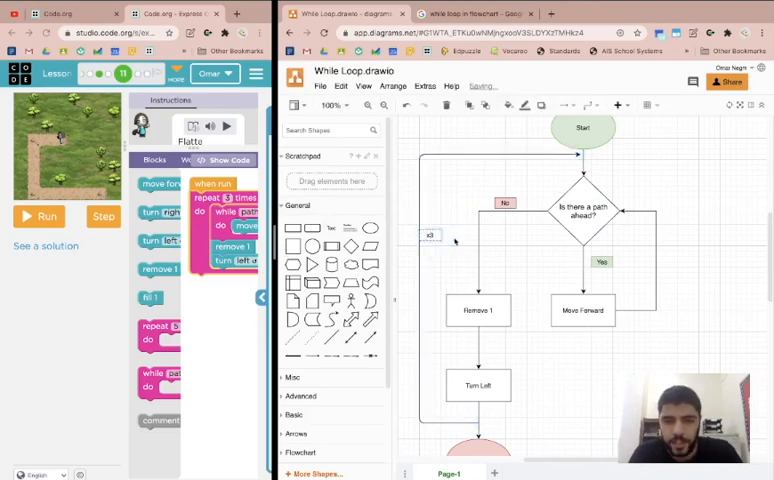
# Step: Select the path-ahead decision diamond and fill it light blue
pyautogui.click(430, 234)
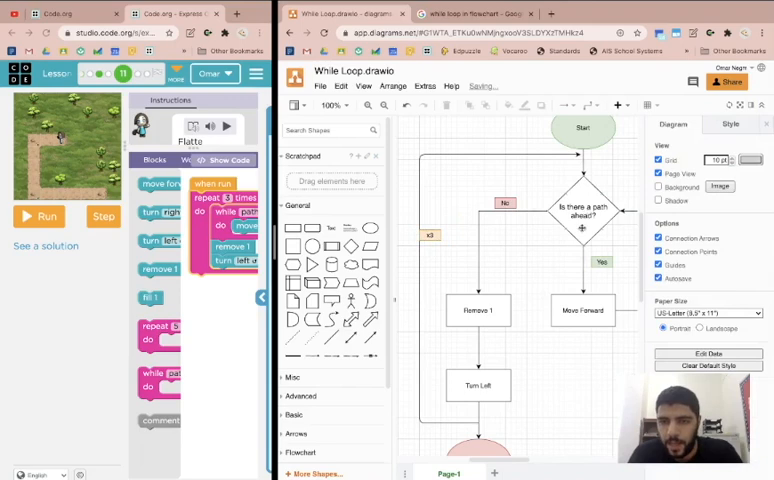
pyautogui.click(580, 212)
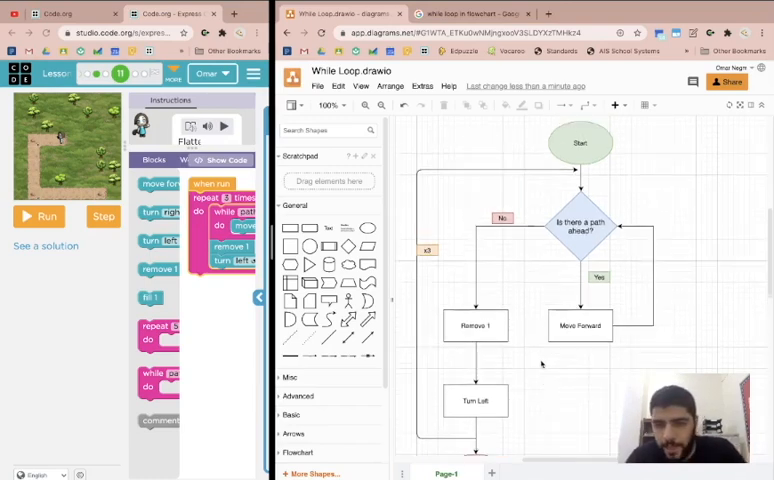
pyautogui.scroll(-3)
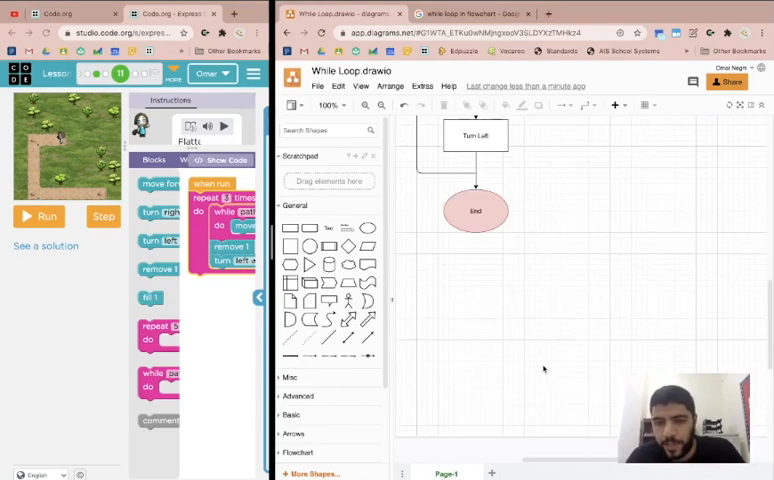